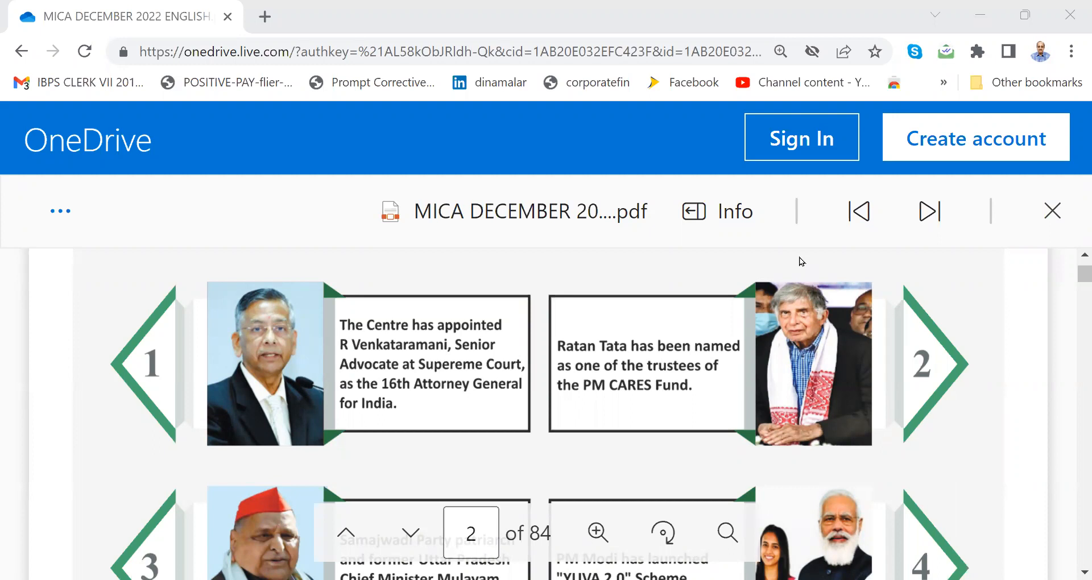
mouse_move(514, 109)
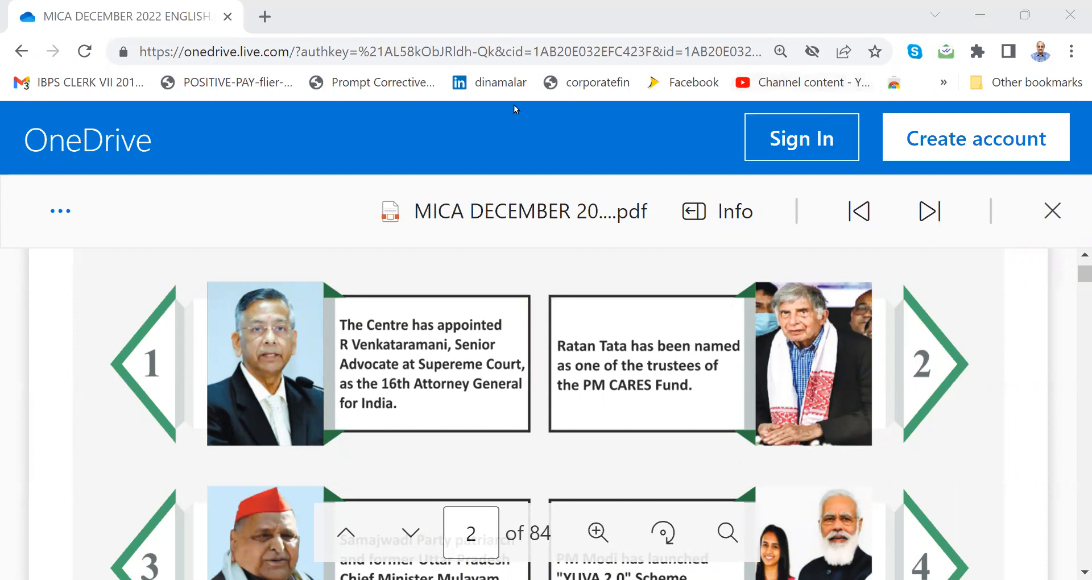
mouse_move(524, 118)
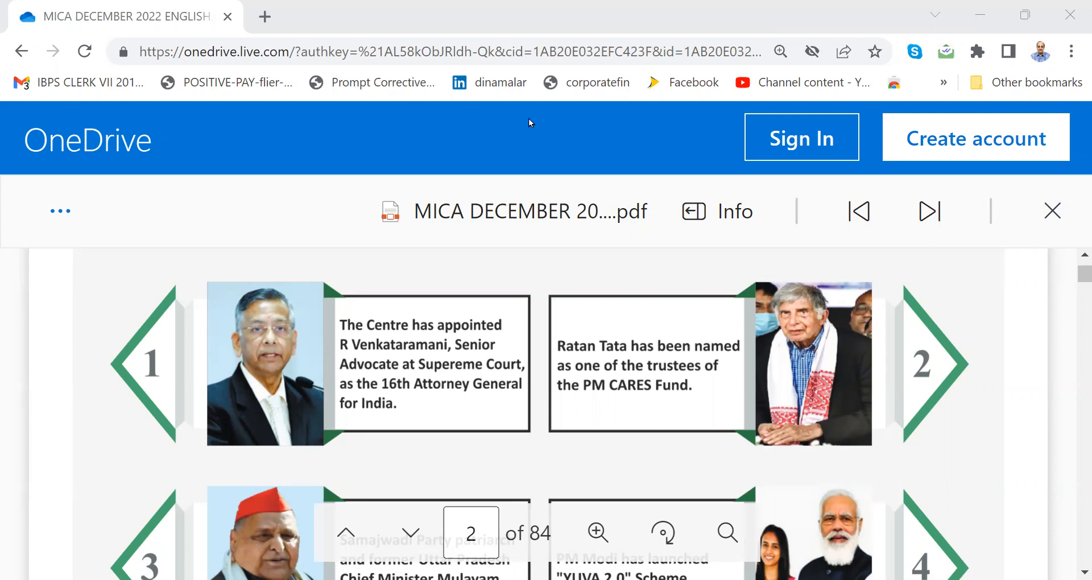
mouse_move(614, 410)
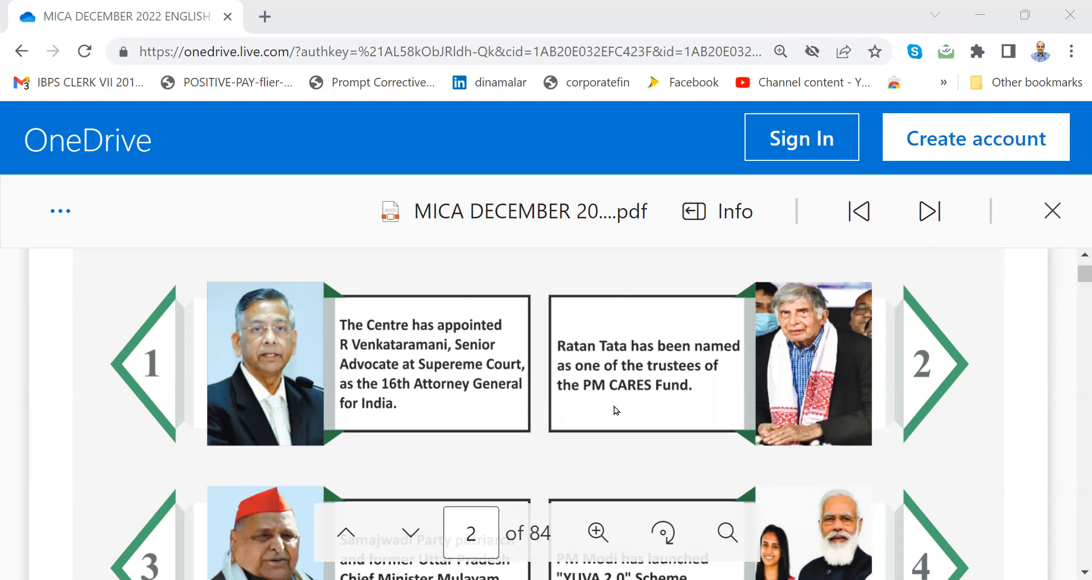
scroll("down", 3)
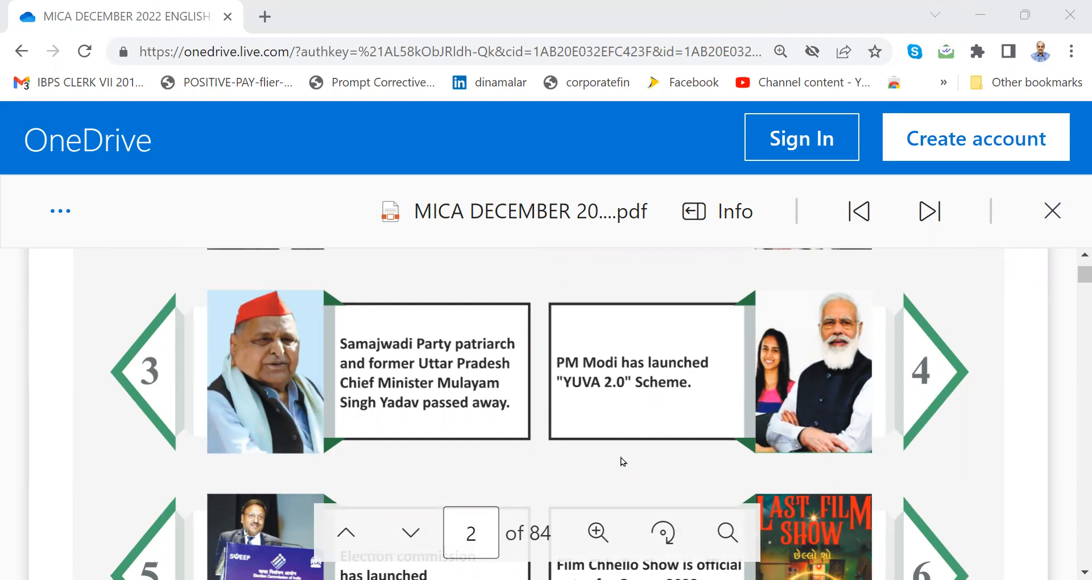
scroll("down", 3)
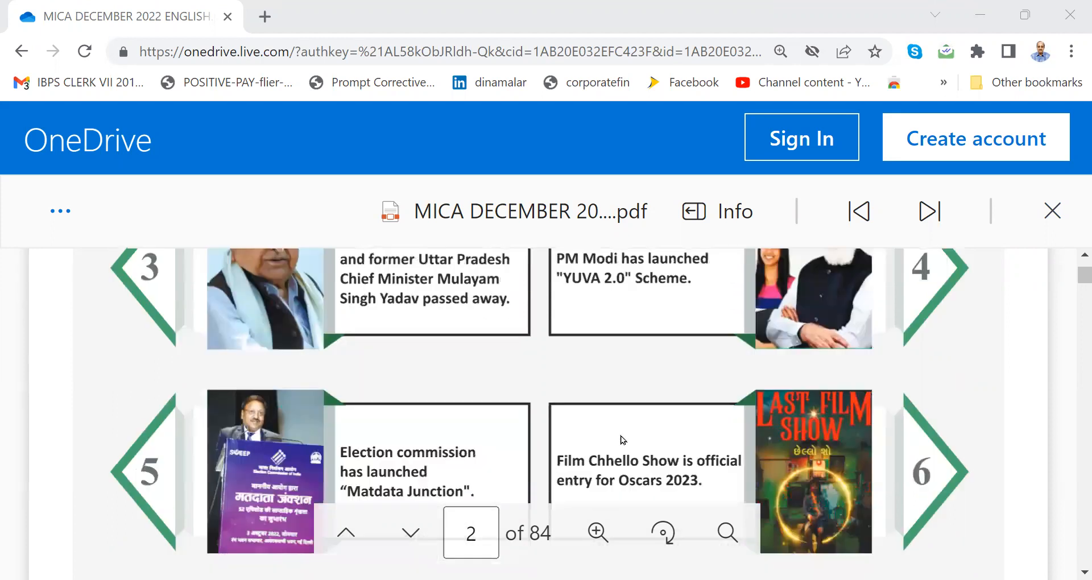
scroll("down", 3)
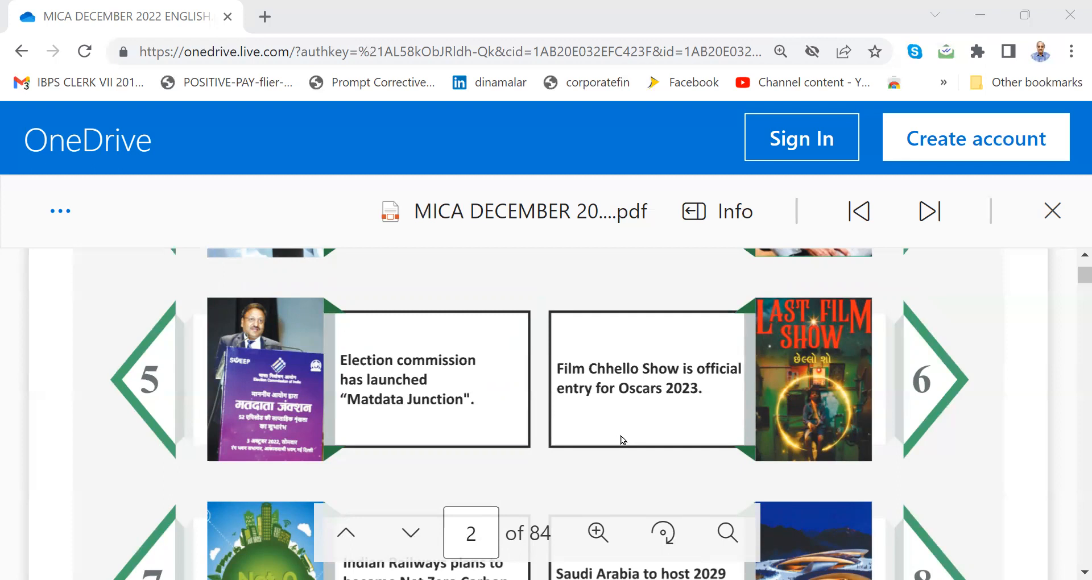
scroll("down", 3)
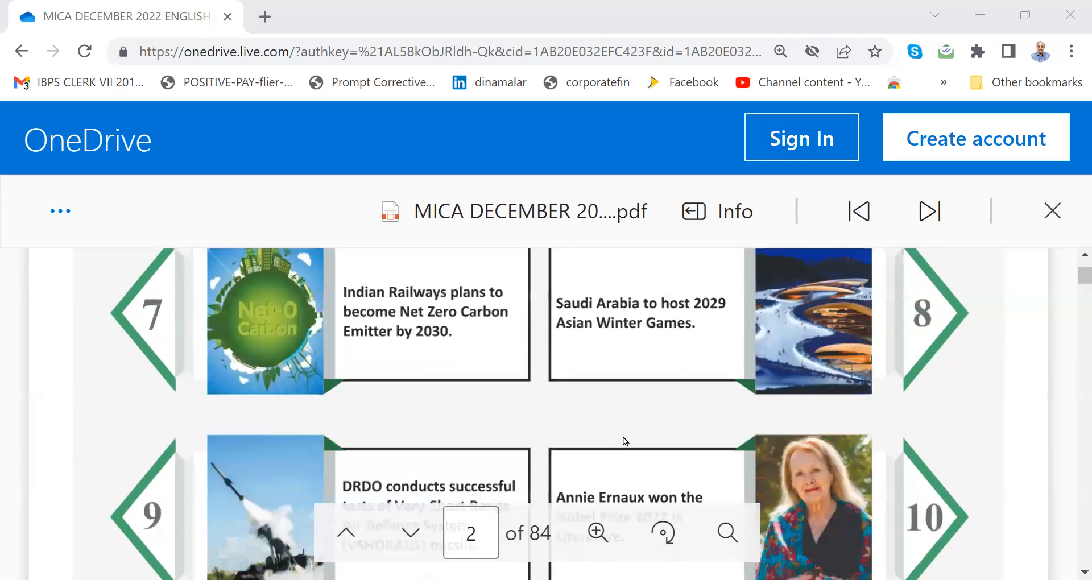
scroll("down", 3)
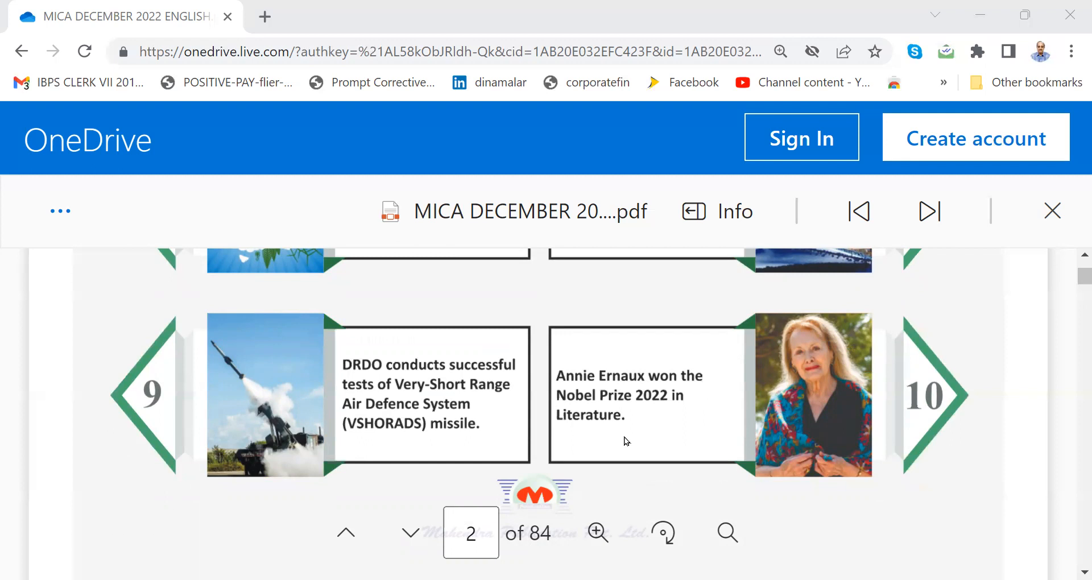
mouse_move(620, 436)
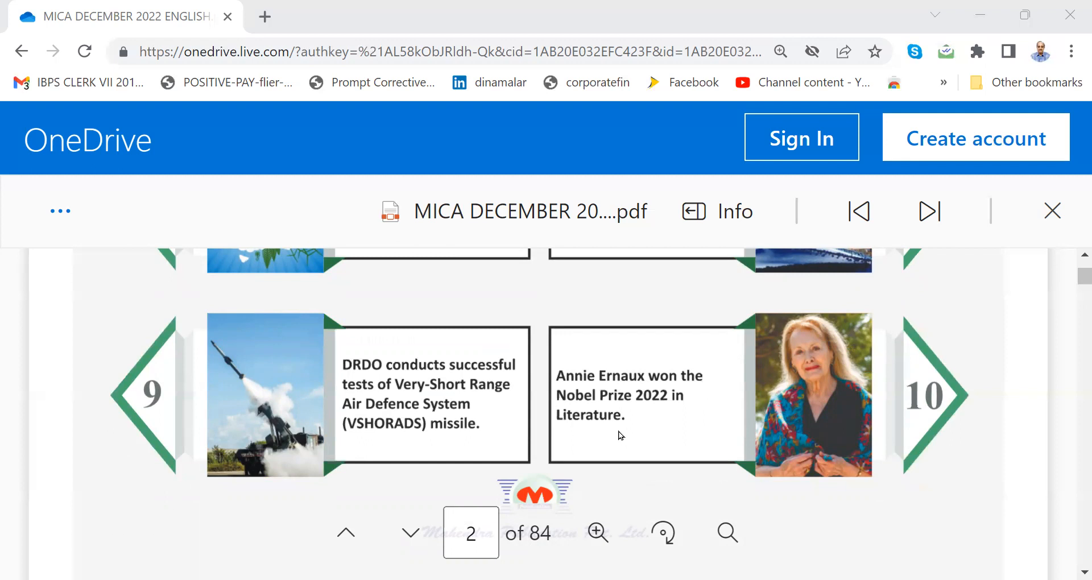
mouse_move(424, 123)
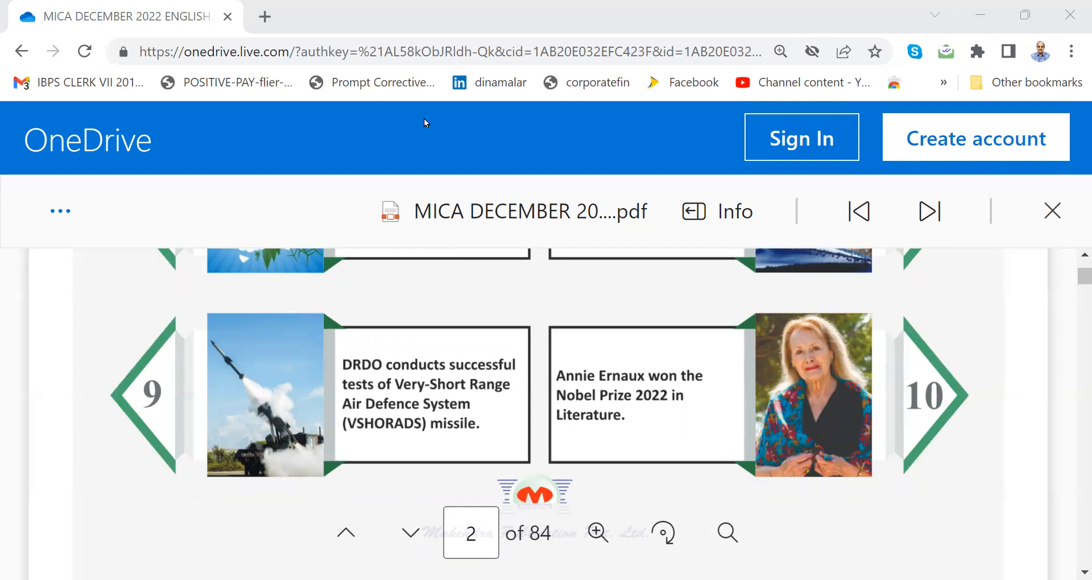